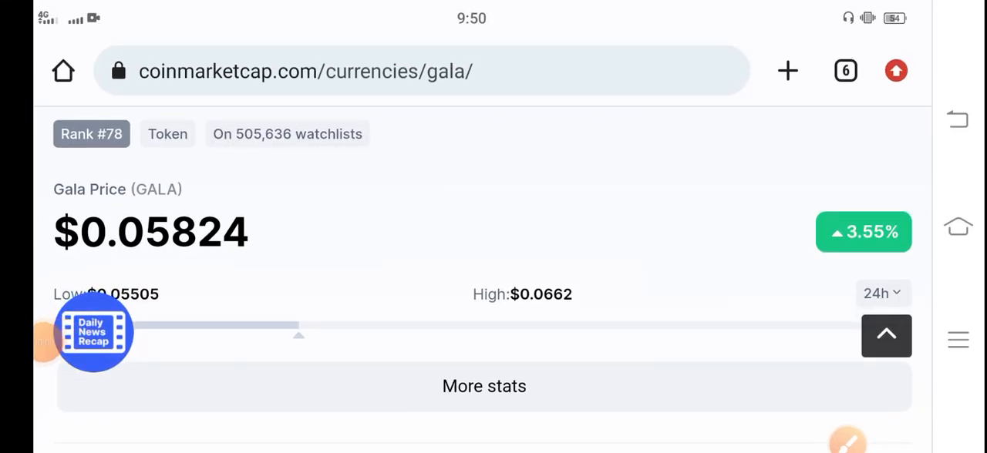
Scroll slightly down the Gala (GALA) price page
scroll("down", 3)
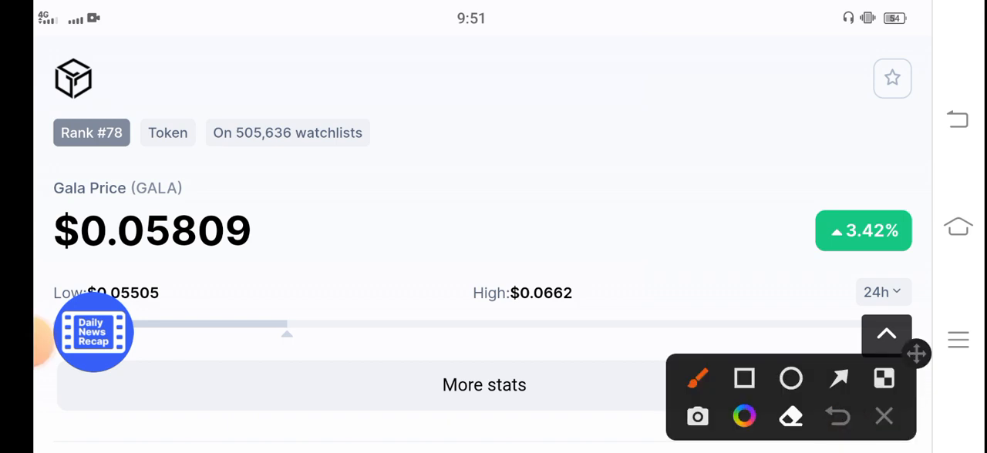
Pick the rectangle tool and mark the $0.05809 price and the 3.39% 24h change
left_click(744, 379)
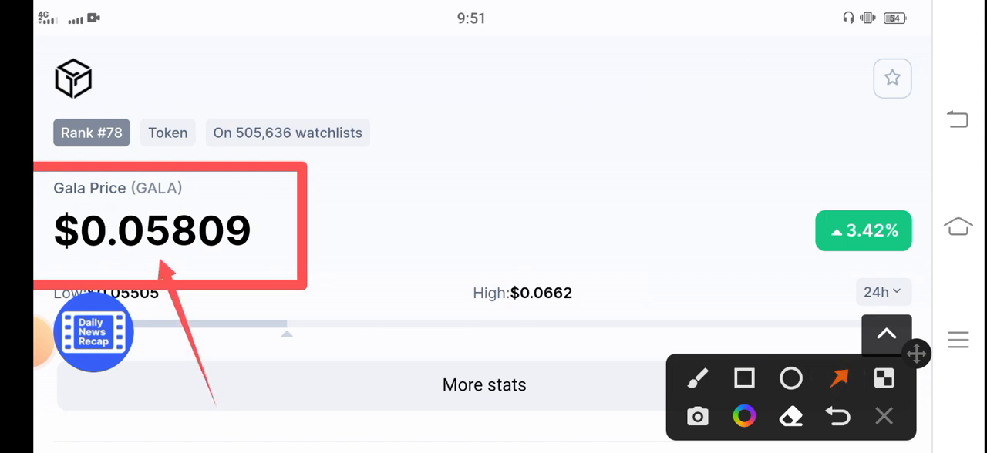
left_click_drag(661, 149, 782, 202)
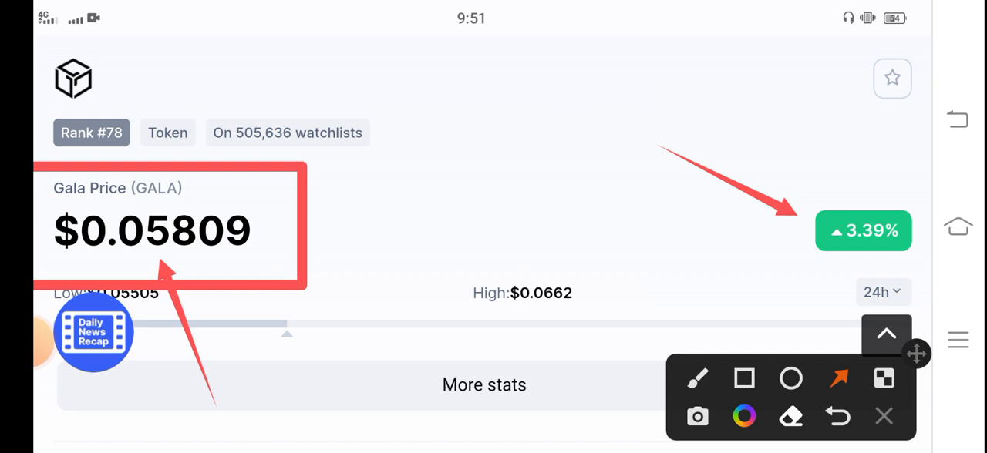
Scroll down past the Gala price chart to the community posts section
scroll("down", 3)
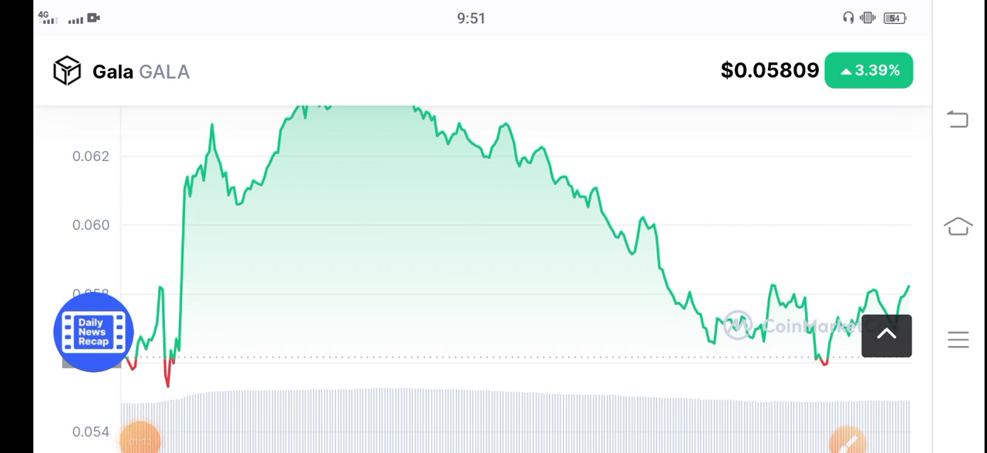
scroll("down", 3)
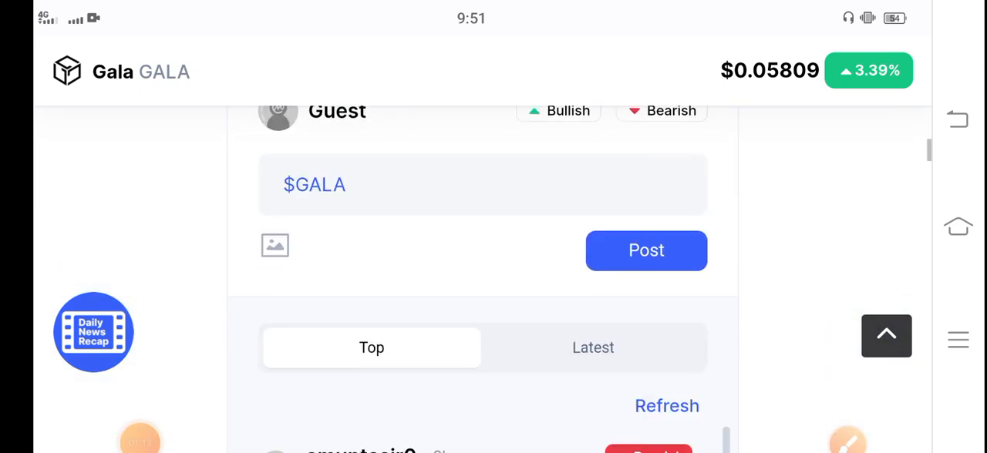